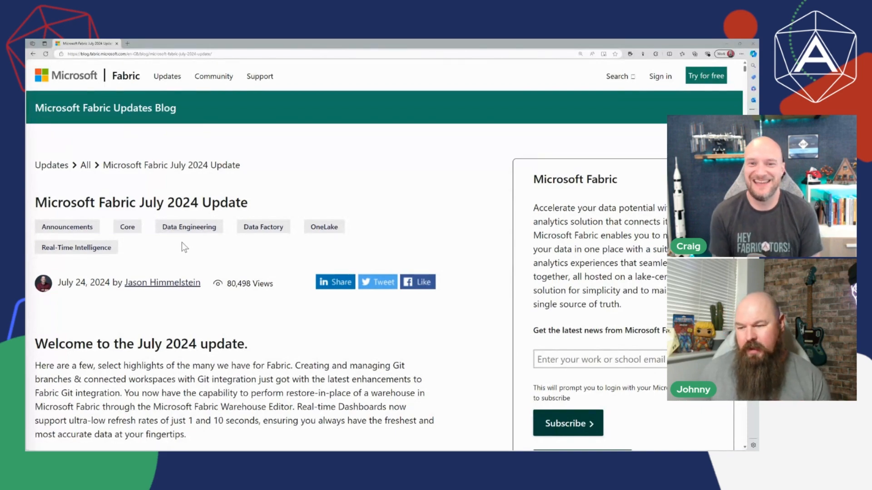
# Step: Scroll the July 2024 post past the welcome paragraph to the European Fabric Community Conference
pyautogui.scroll(-3)
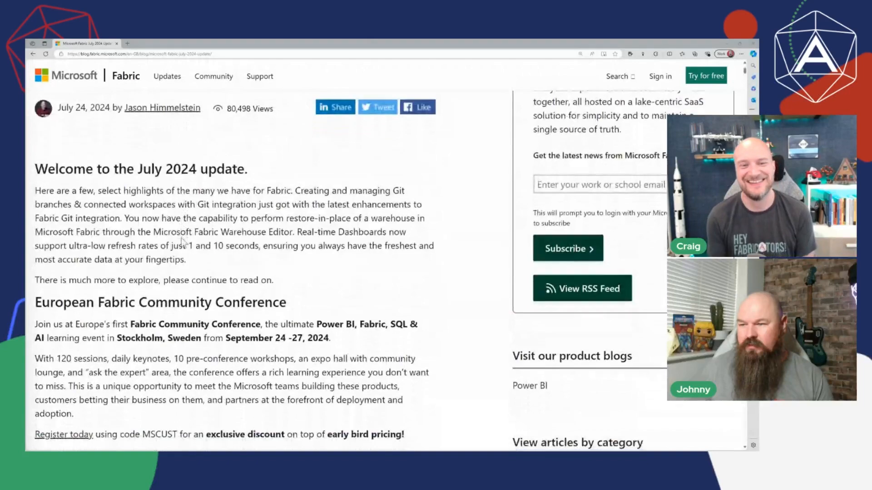
pyautogui.scroll(-3)
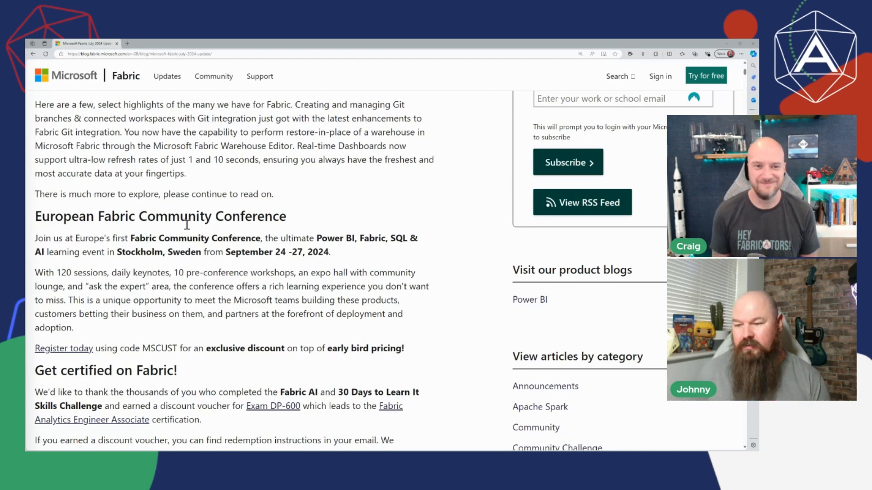
# Step: Scroll further to the Contents list of Reporting, Modeling and Data connectivity topics
pyautogui.scroll(-3)
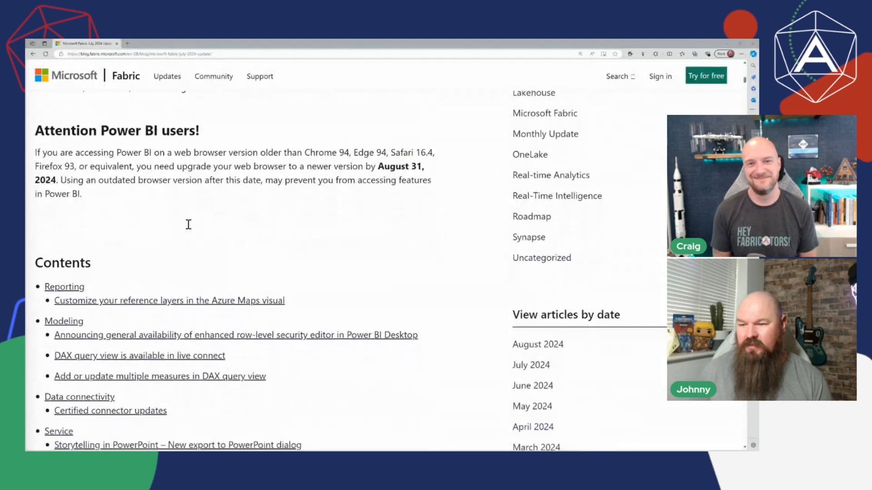
pyautogui.scroll(-3)
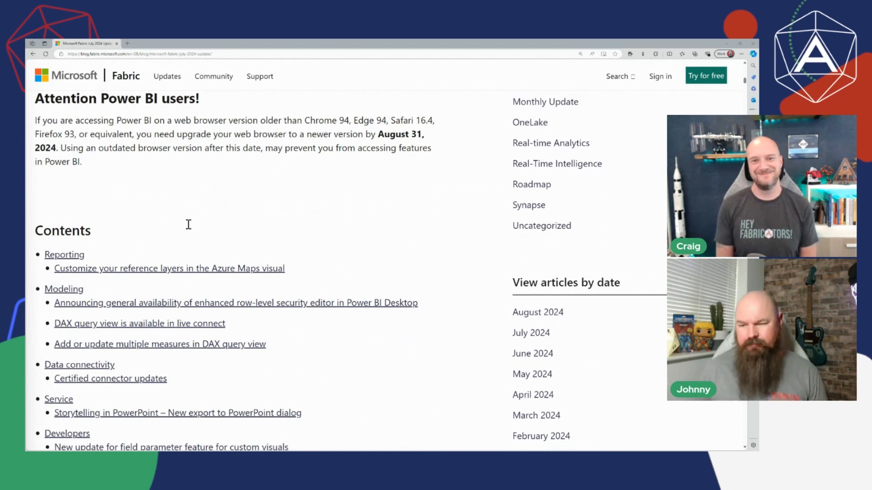
pyautogui.scroll(-3)
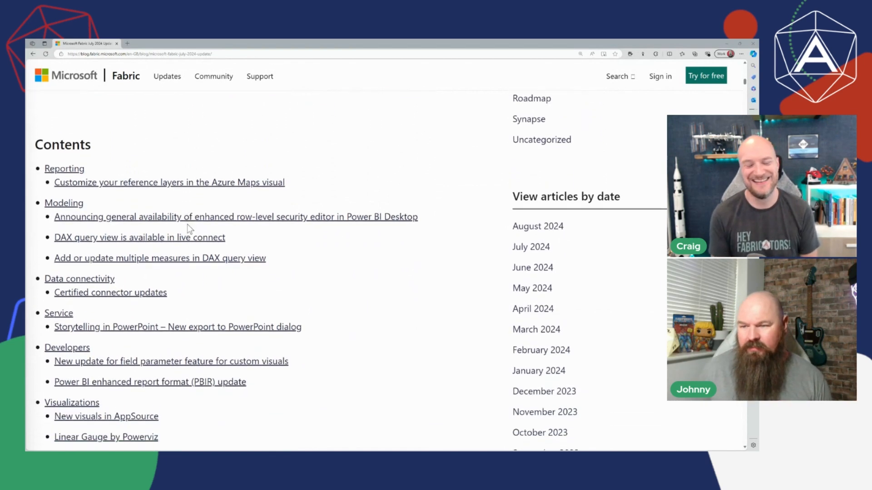
pyautogui.scroll(-3)
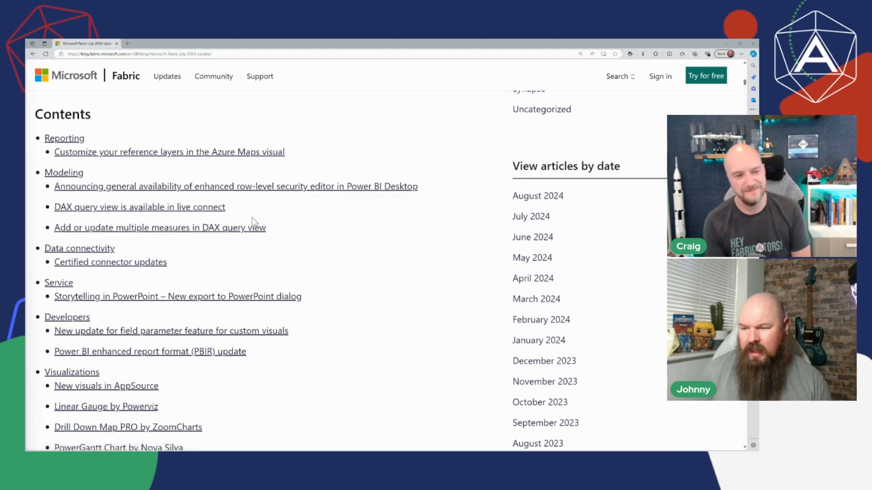
# Step: Scroll past Visualizations and Paginated Reports to the Core and Data Warehouse entries
pyautogui.scroll(-3)
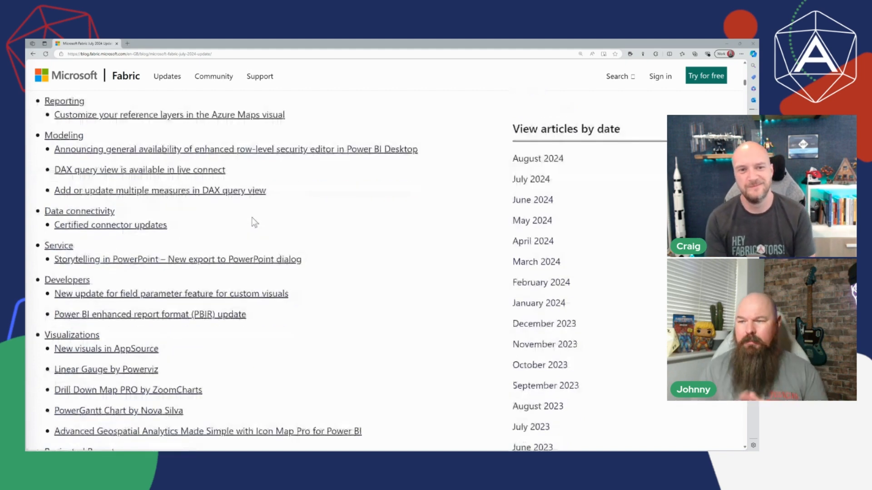
pyautogui.scroll(-3)
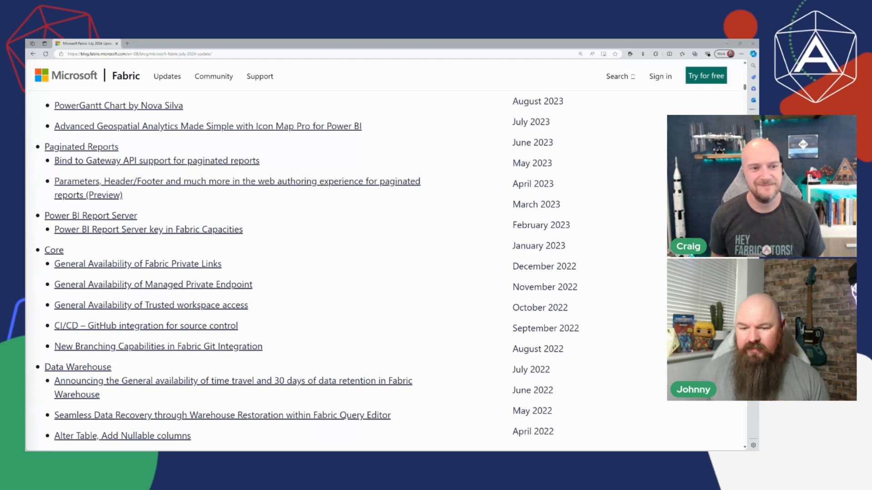
# Step: Scroll through Data Engineering entries like Spark capacity pools and Lakehouse Schemas
pyautogui.scroll(-3)
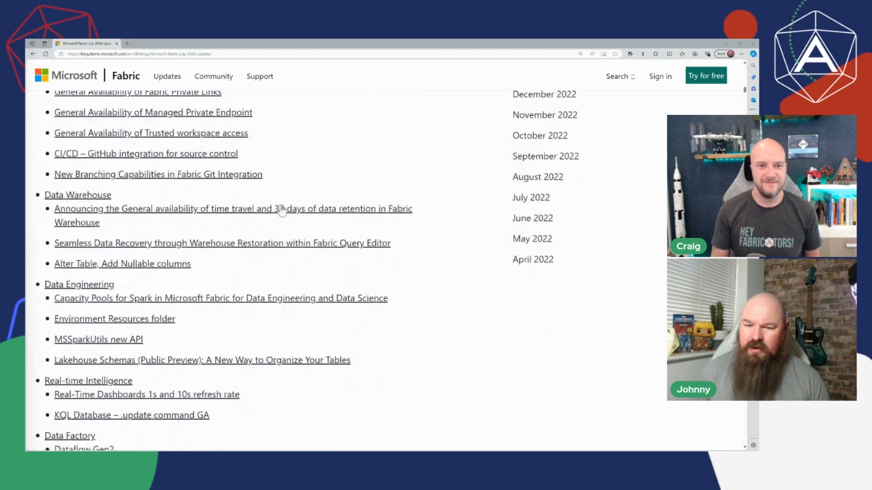
pyautogui.scroll(-3)
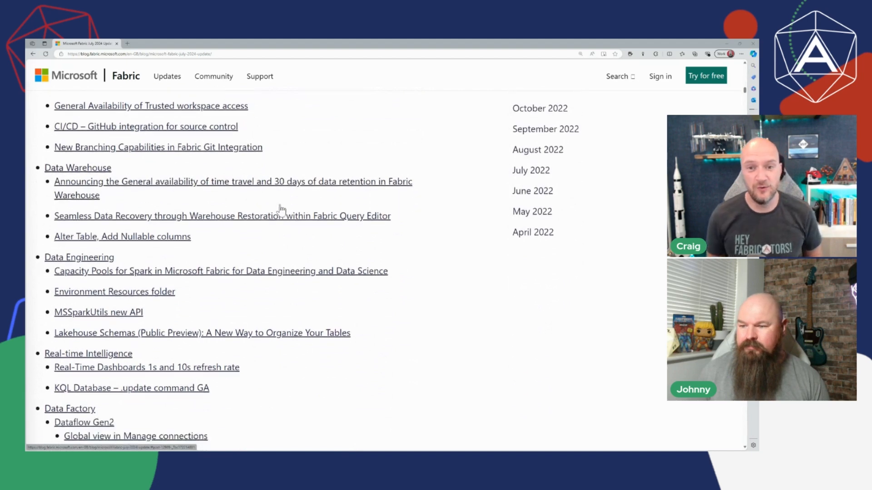
pyautogui.scroll(-3)
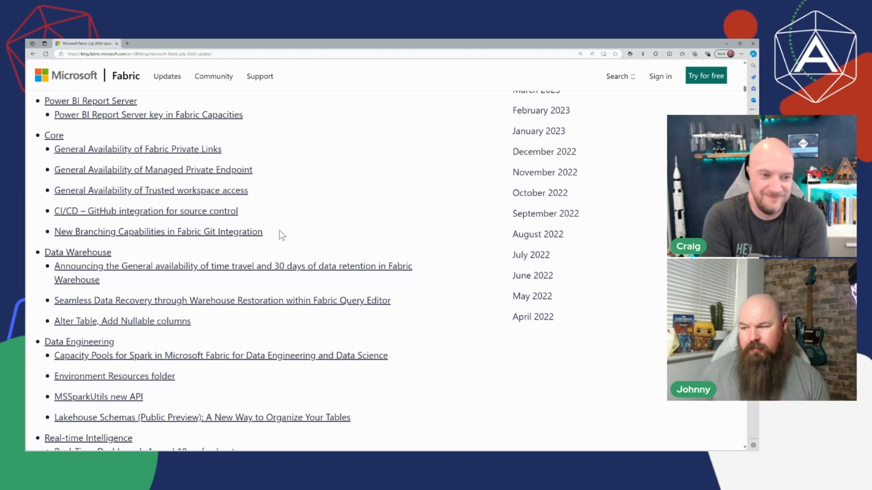
# Step: Switch back to the Fabric_Git_Demo workspace listing the DE_LH_100_Demo_Bronze lakehouse
pyautogui.moveTo(55, 210); pyautogui.dragTo(262, 232)
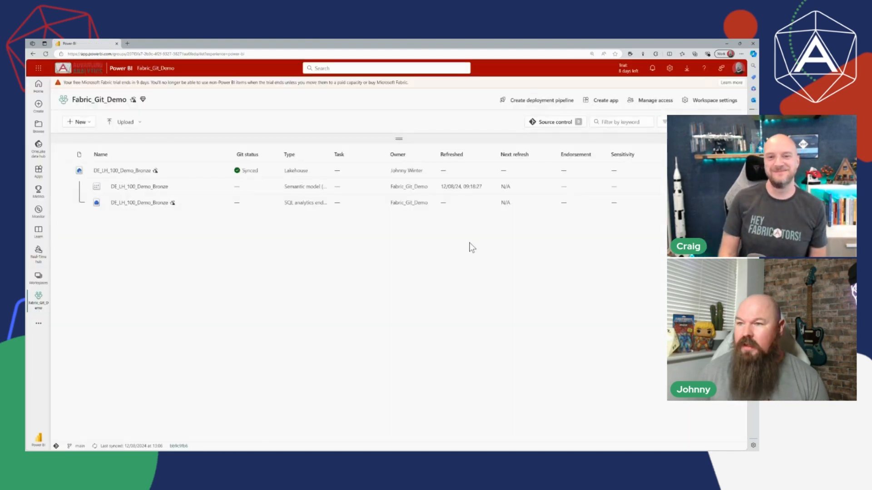
pyautogui.moveTo(435, 255)
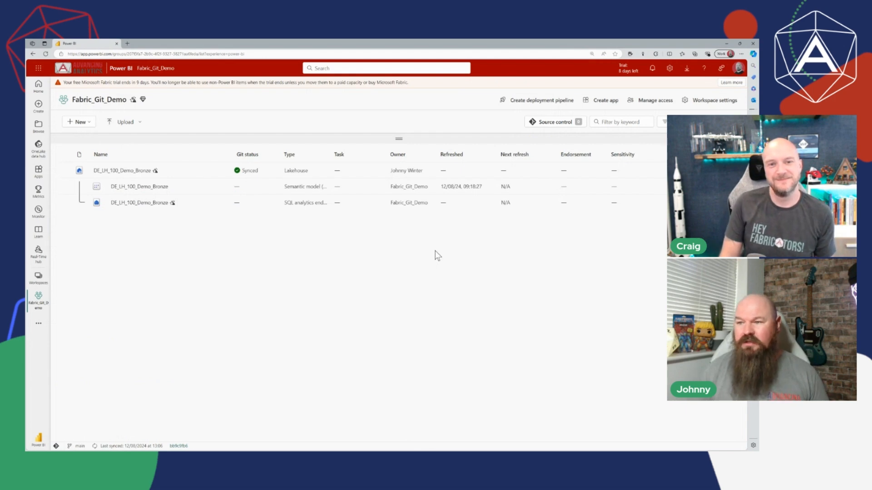
pyautogui.moveTo(739, 109)
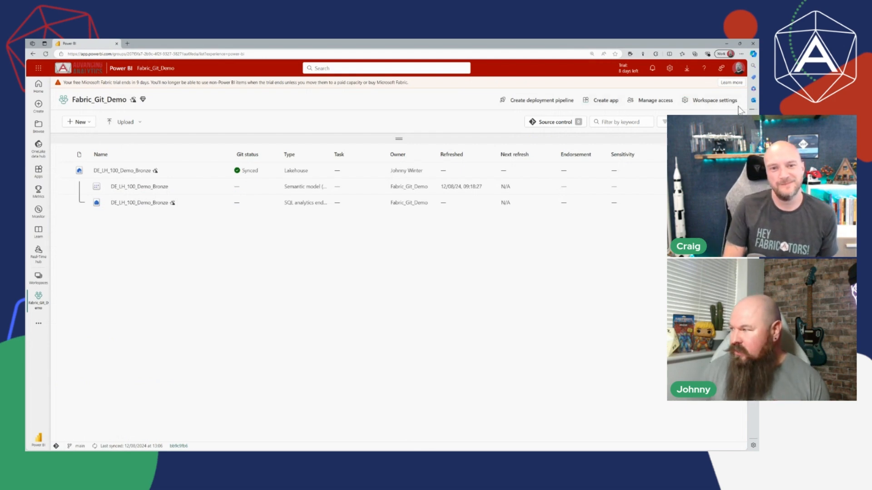
# Step: Check Git integration settings: GitHub, Fabric_Git_Demo repository, main branch
pyautogui.click(714, 100)
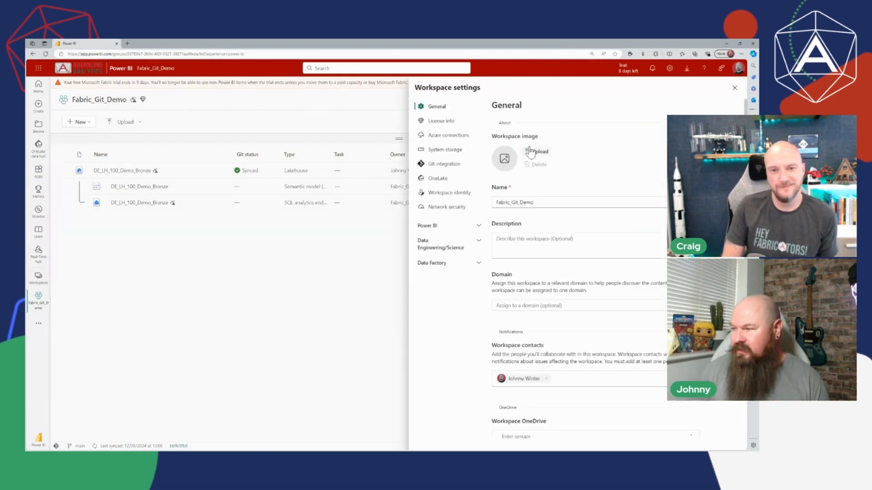
pyautogui.click(445, 164)
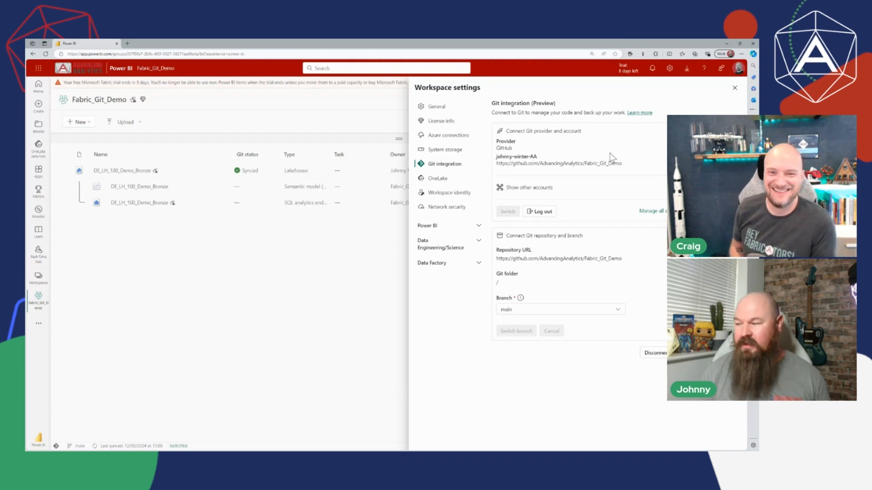
pyautogui.click(735, 87)
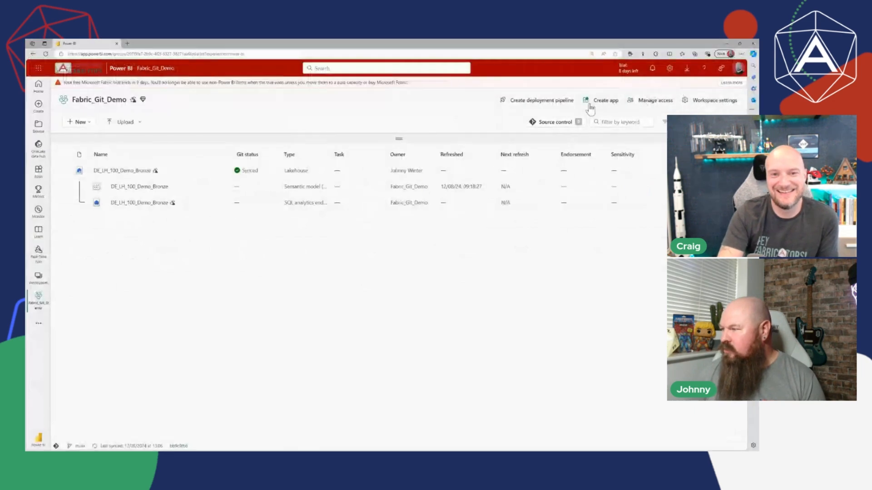
# Step: Open the Source control pane, showing main as the current branch
pyautogui.click(550, 122)
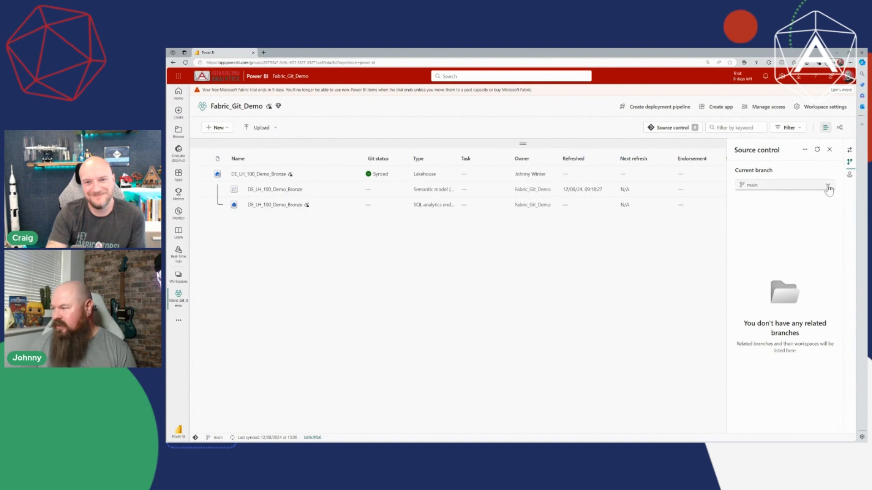
# Step: Choose Branch out to new workspace from the main branch dropdown
pyautogui.click(828, 185)
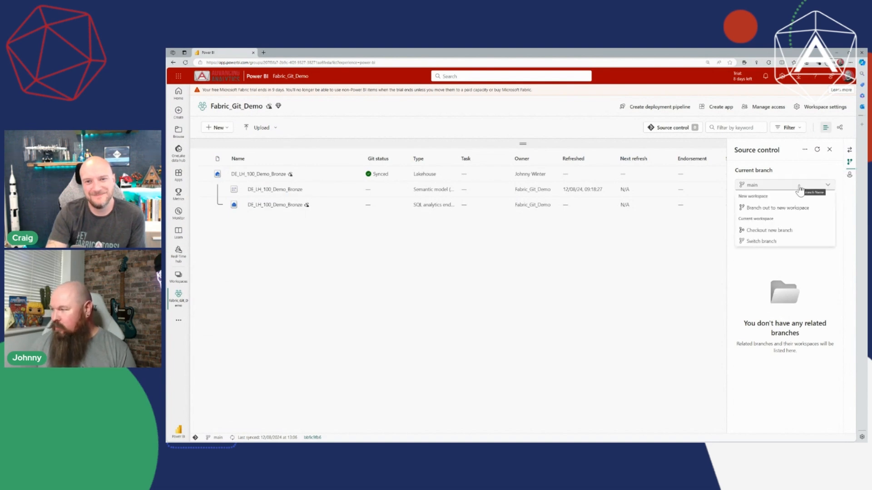
pyautogui.moveTo(801, 210)
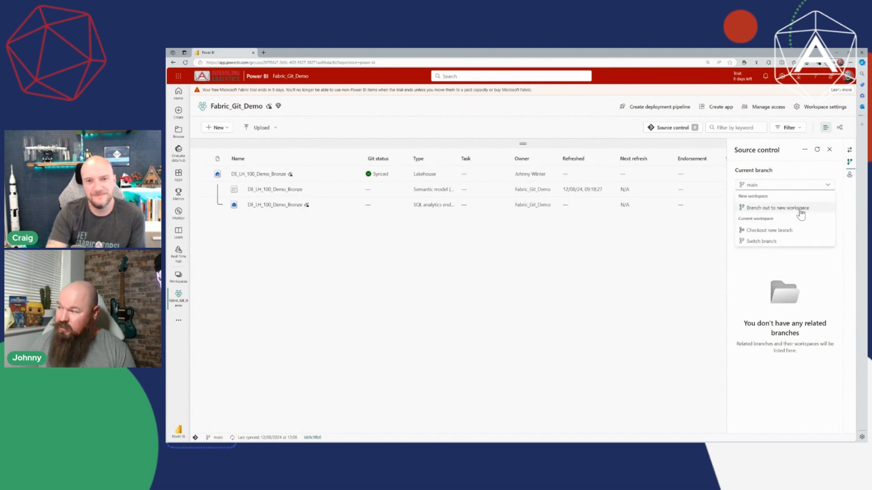
pyautogui.click(776, 207)
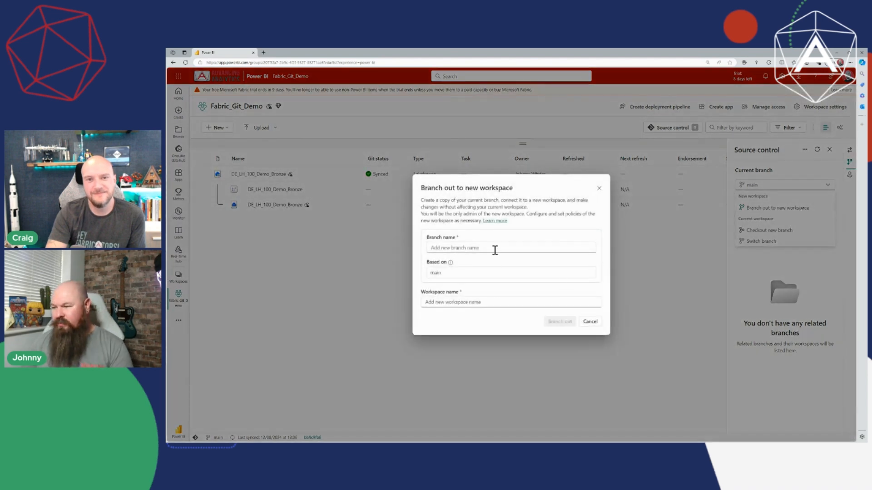
# Step: Name the branch and workspace feature/jw-git-demo and branch out from main
pyautogui.write('feature/jw-git')
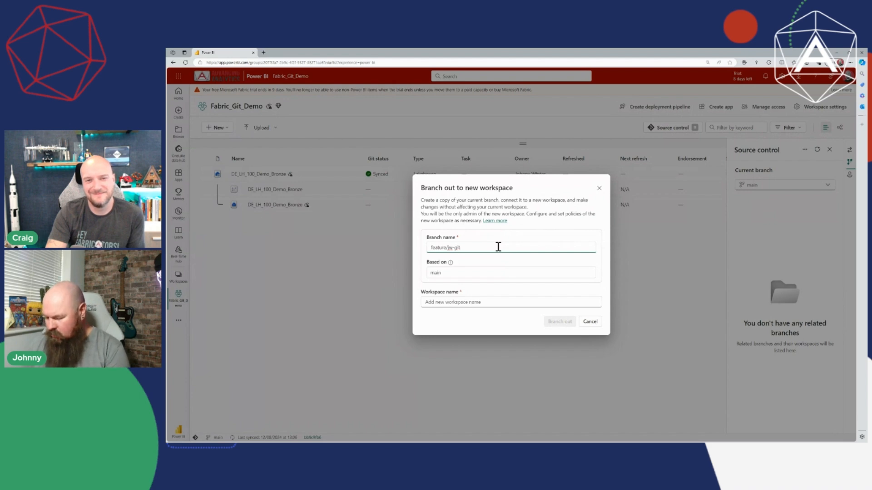
pyautogui.write('-demo')
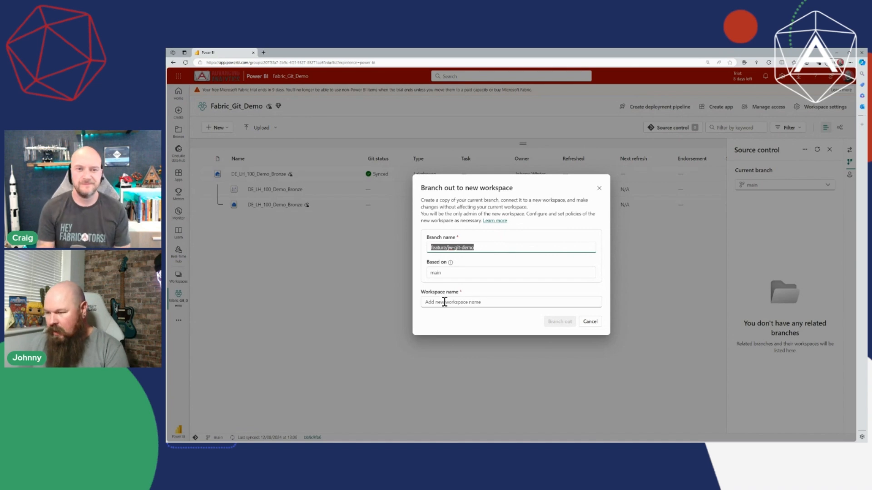
pyautogui.write('feature/jw-git-demo')
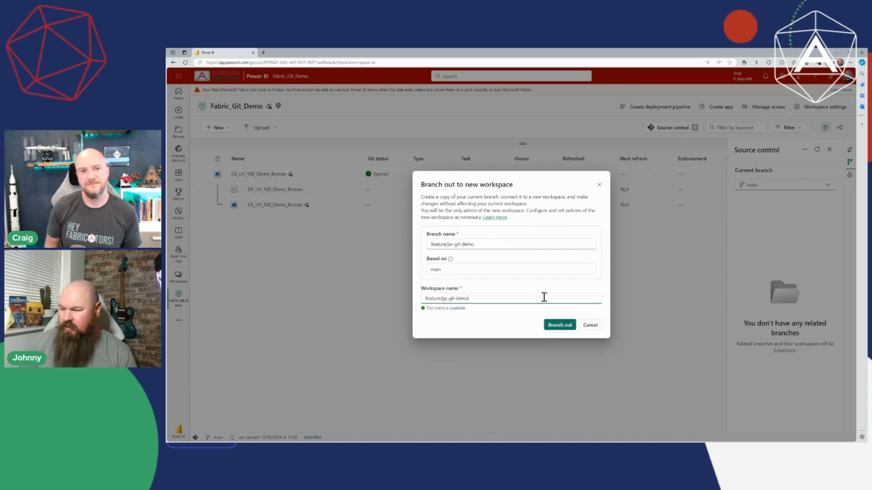
pyautogui.click(559, 324)
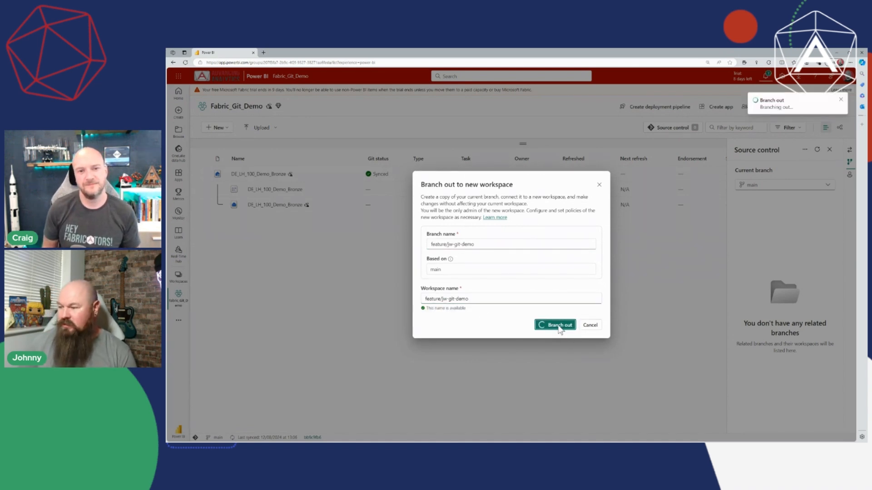
pyautogui.click(554, 324)
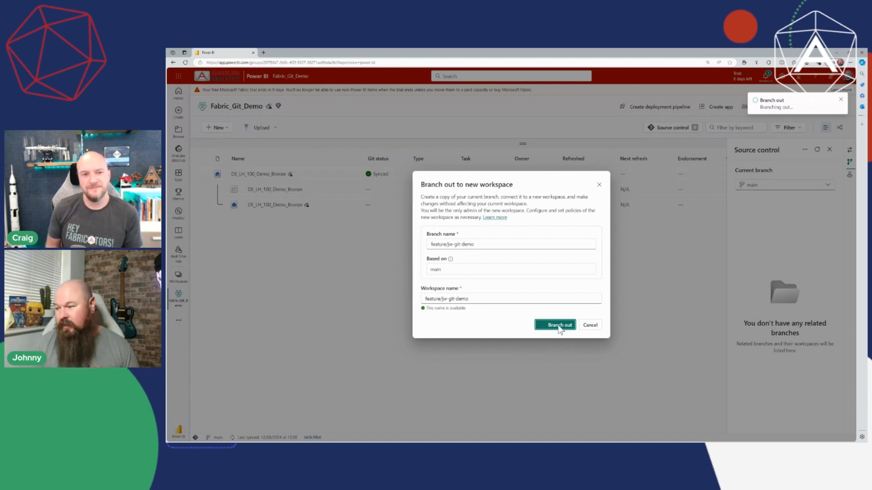
pyautogui.click(554, 325)
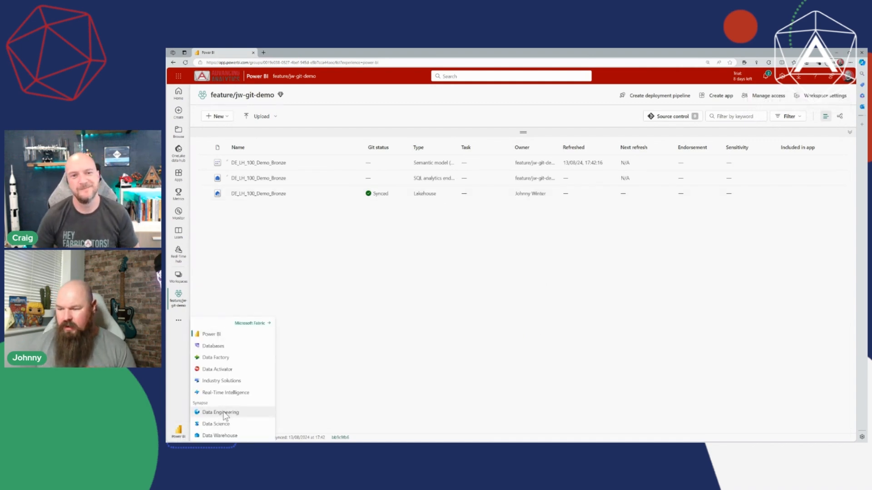
# Step: Create a Data Engineering notebook and open its details to rename it My New Notebook
pyautogui.click(220, 412)
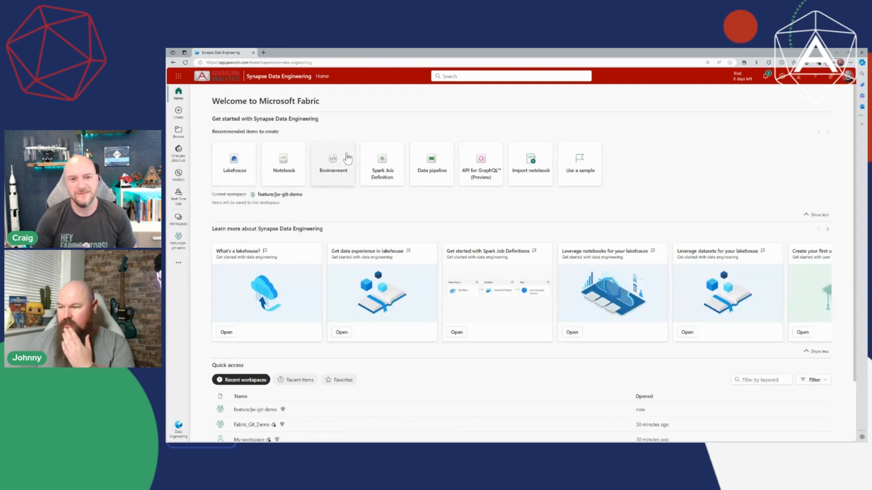
pyautogui.click(283, 162)
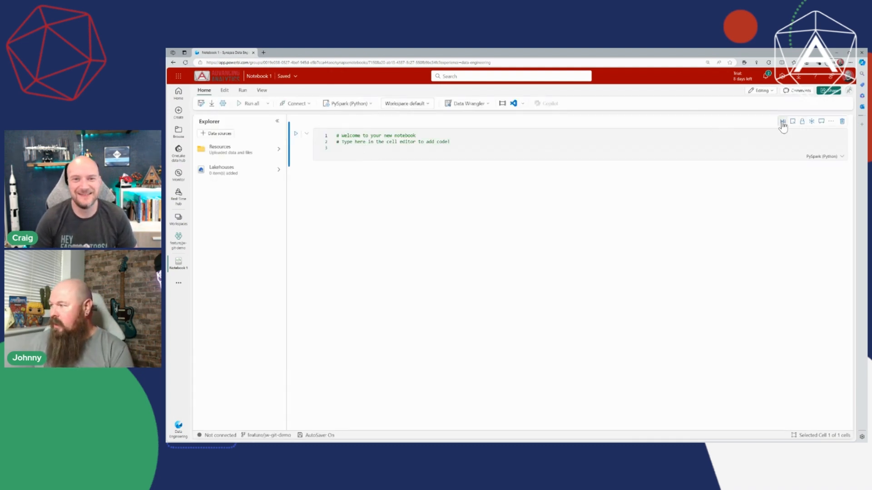
pyautogui.click(783, 121)
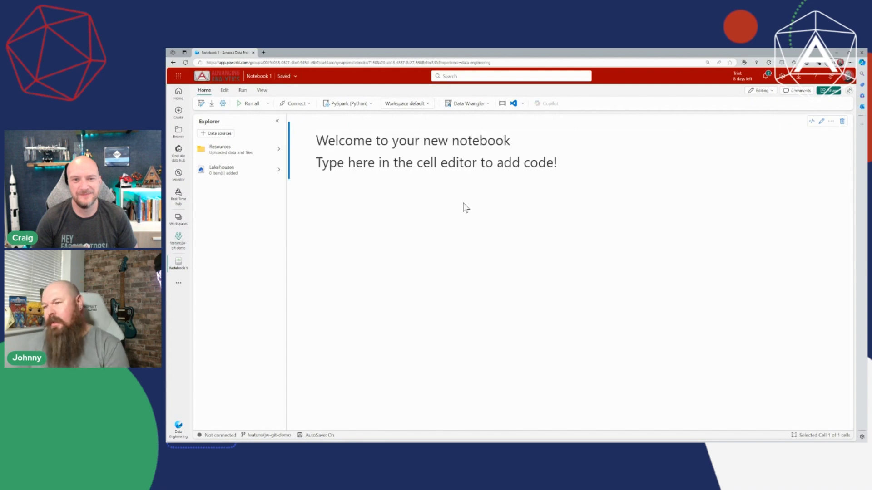
pyautogui.moveTo(264, 76)
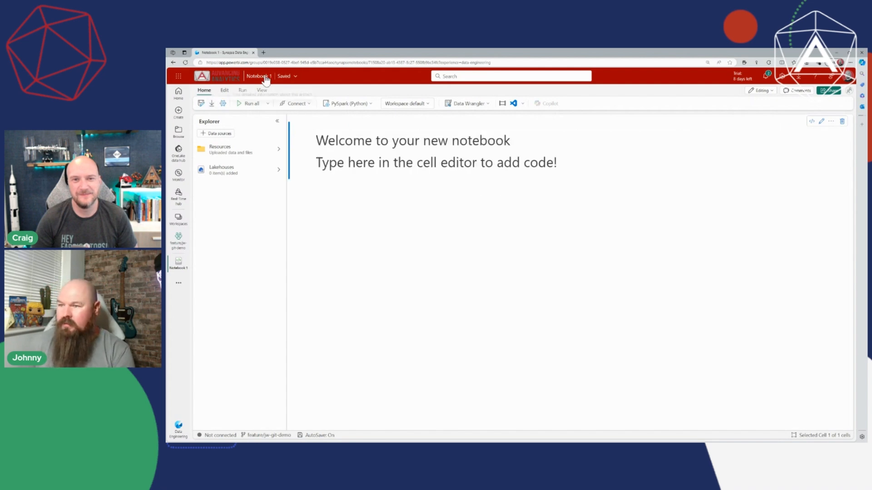
pyautogui.click(258, 76)
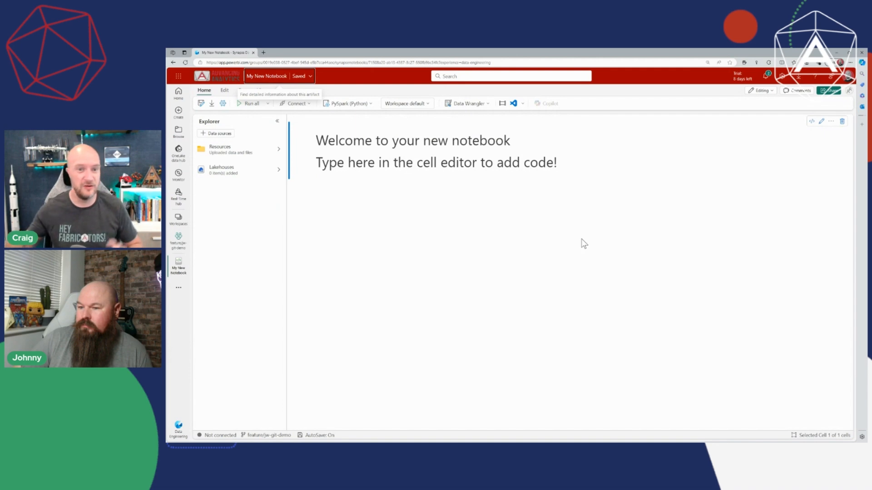
pyautogui.moveTo(527, 251)
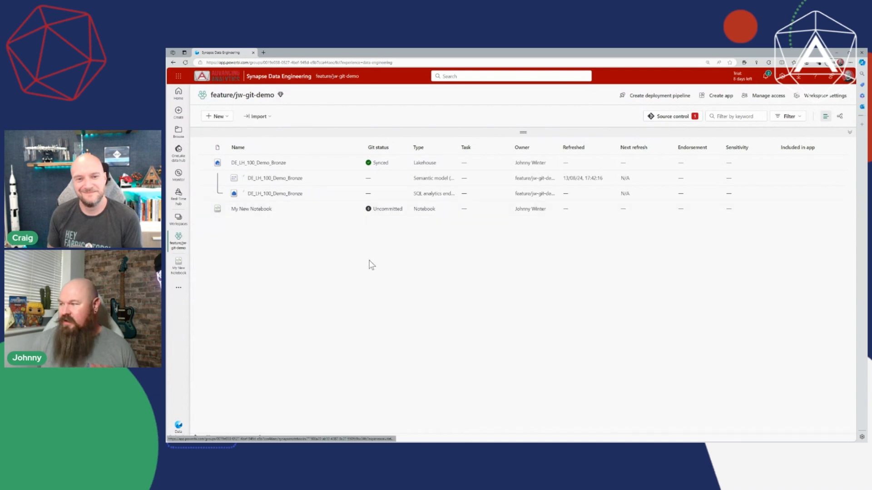
# Step: Commit My New Notebook to feature/jw-git-demo, then open the connected GitHub repository
pyautogui.click(672, 116)
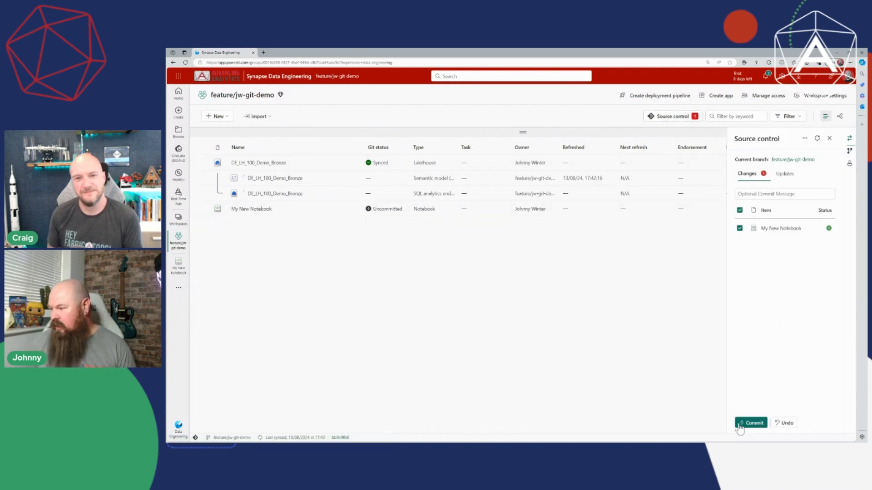
pyautogui.click(751, 422)
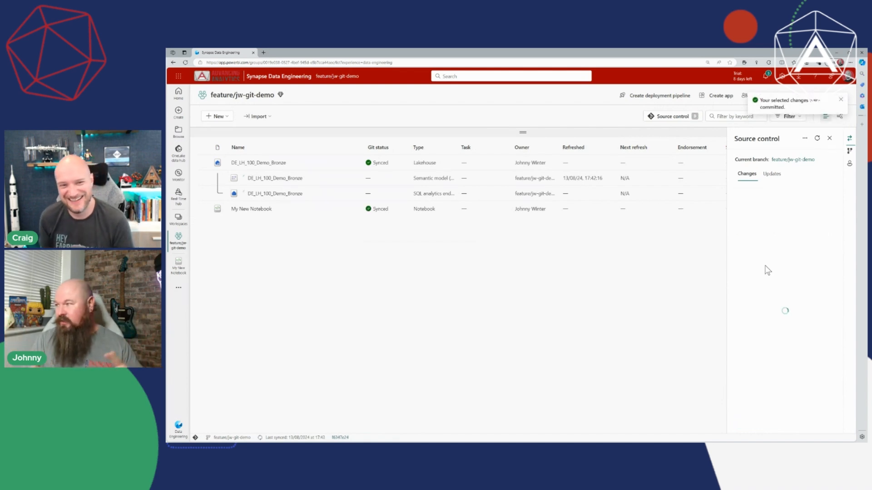
pyautogui.moveTo(687, 247)
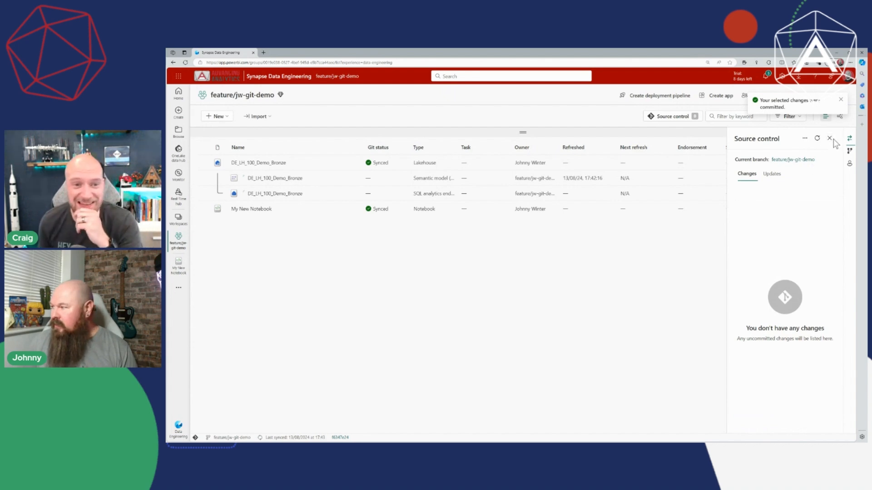
pyautogui.click(829, 138)
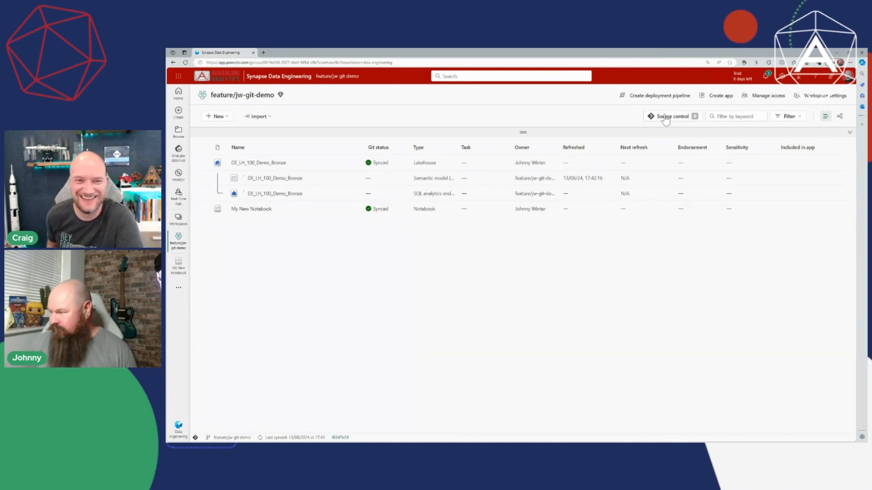
pyautogui.click(671, 117)
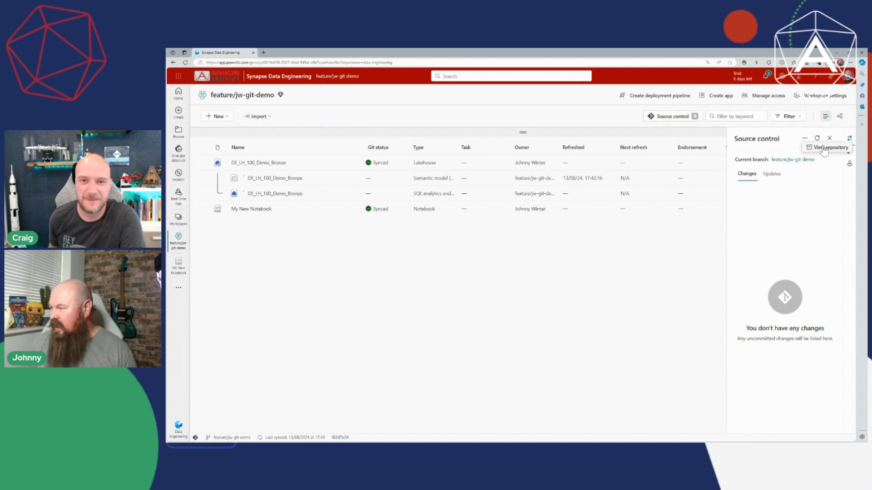
pyautogui.click(831, 147)
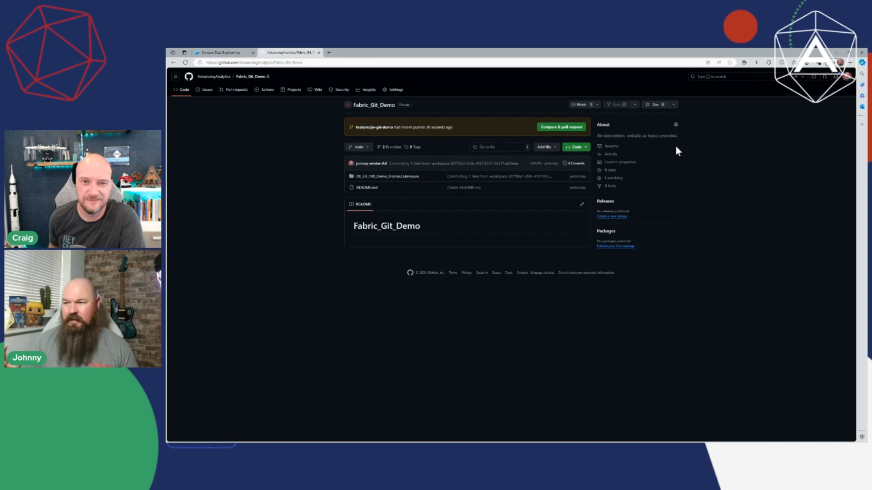
pyautogui.moveTo(373, 135)
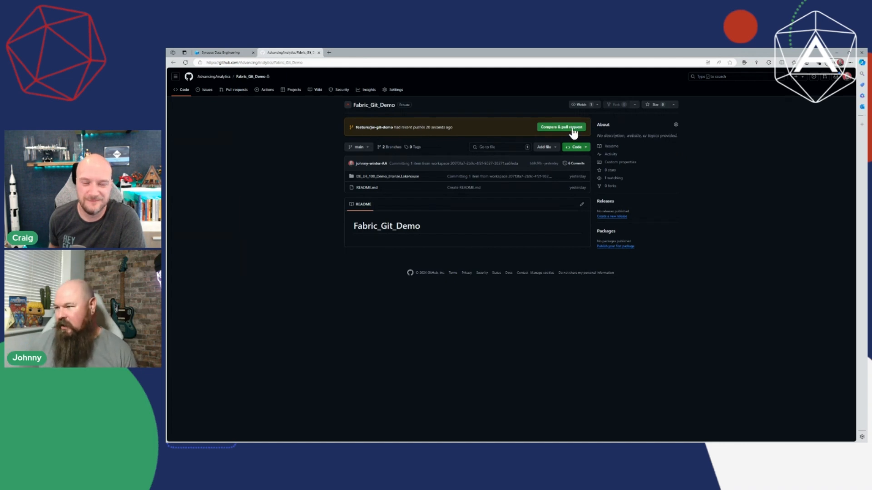
# Step: Create and merge pull request #3 from feature/jw-git-demo into main, then delete the branch
pyautogui.click(560, 126)
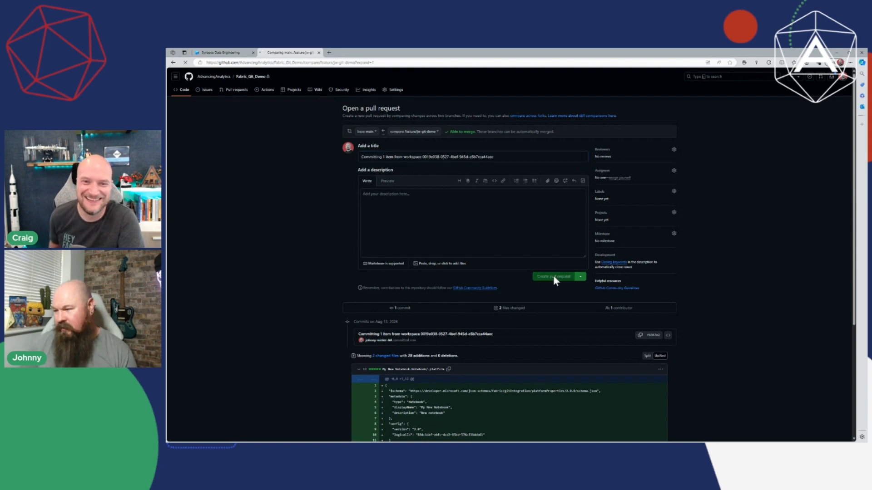
pyautogui.click(555, 276)
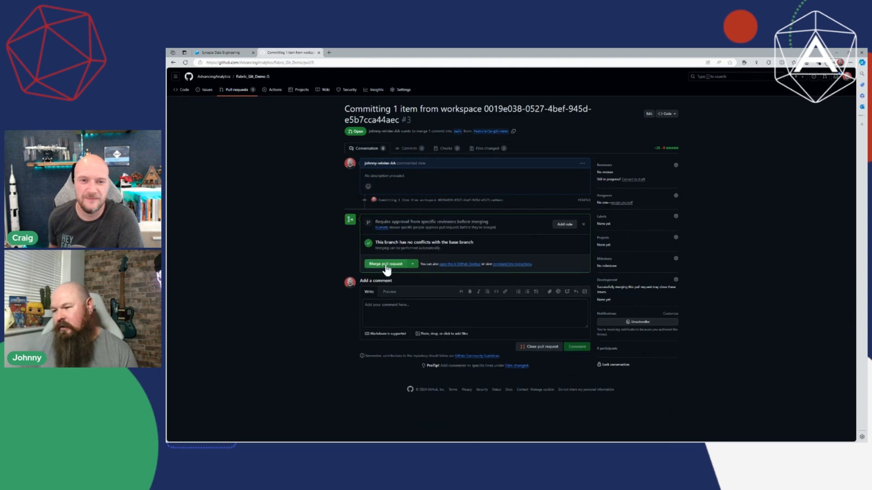
pyautogui.click(387, 264)
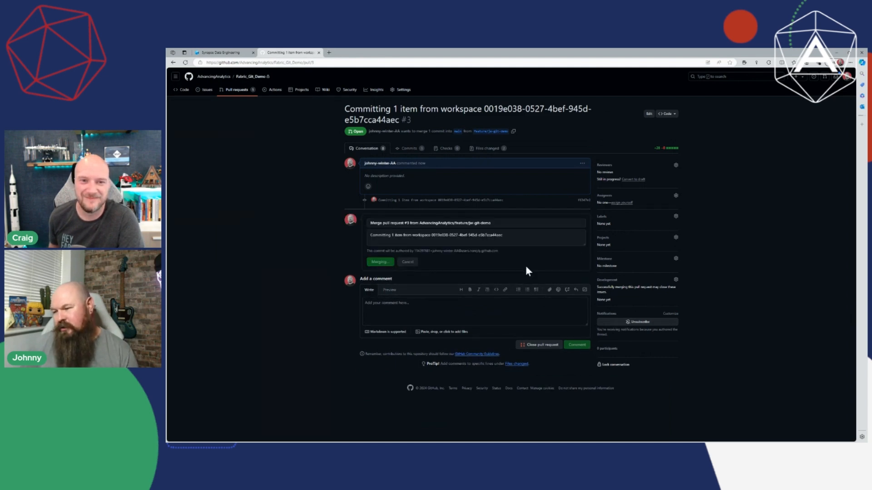
pyautogui.click(380, 261)
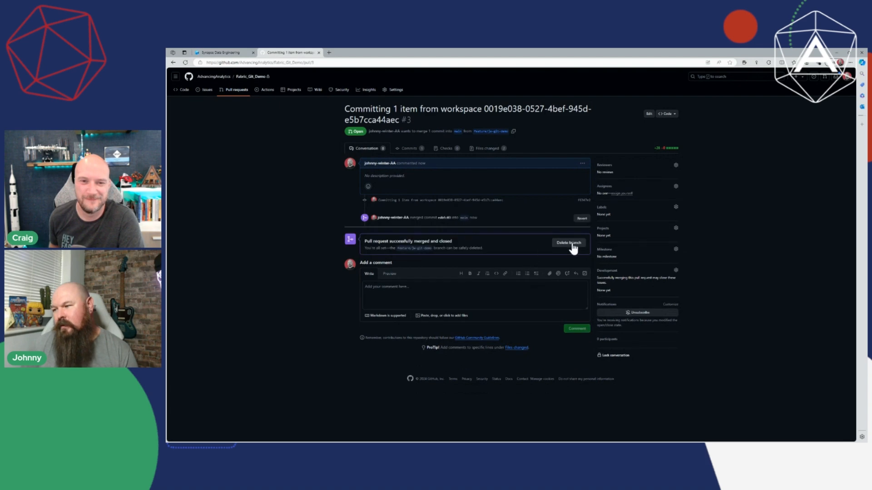
pyautogui.click(568, 243)
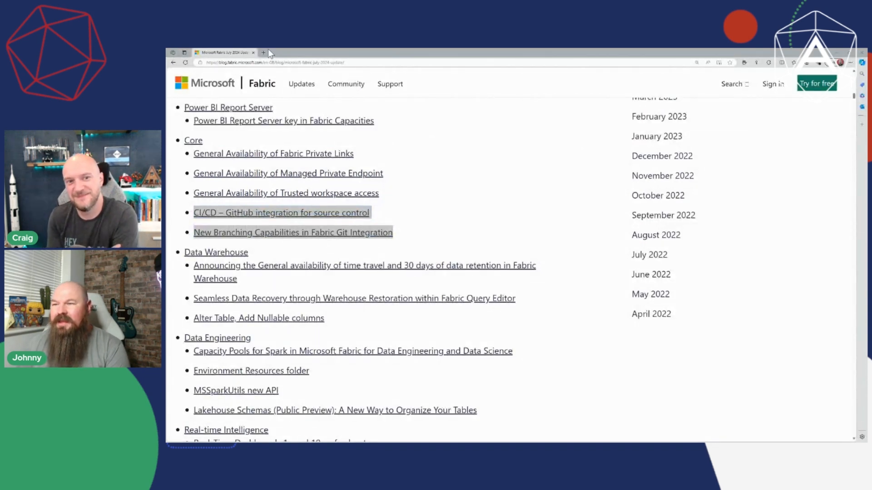
# Step: Switch to the tab showing the Fabric_Git_Demo workspace
pyautogui.click(263, 52)
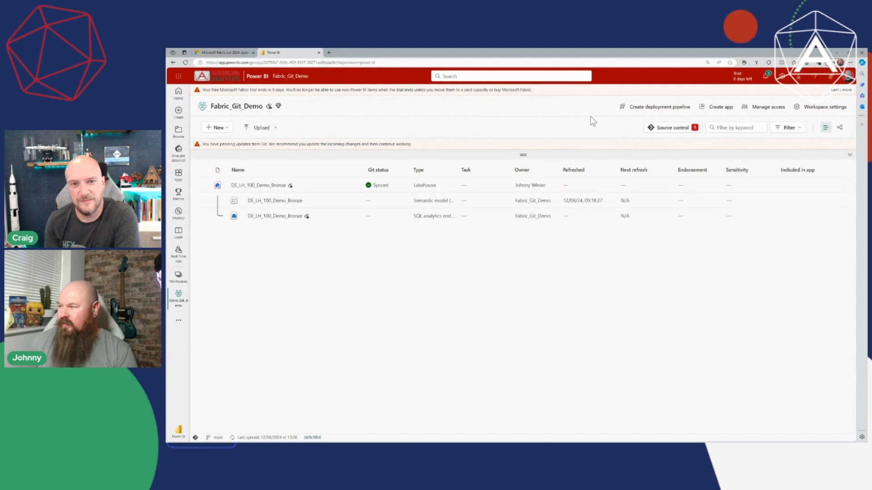
# Step: Pull the incoming My New Notebook update from main into the Fabric_Git_Demo workspace
pyautogui.click(671, 127)
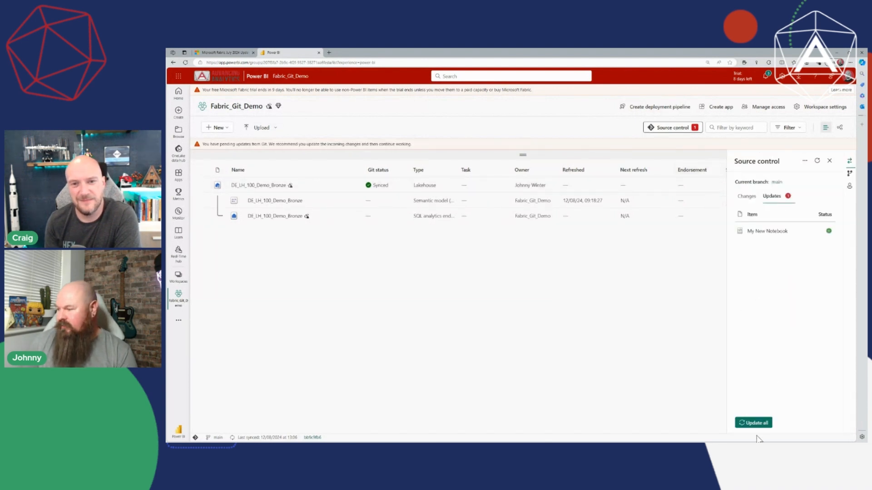
pyautogui.click(754, 422)
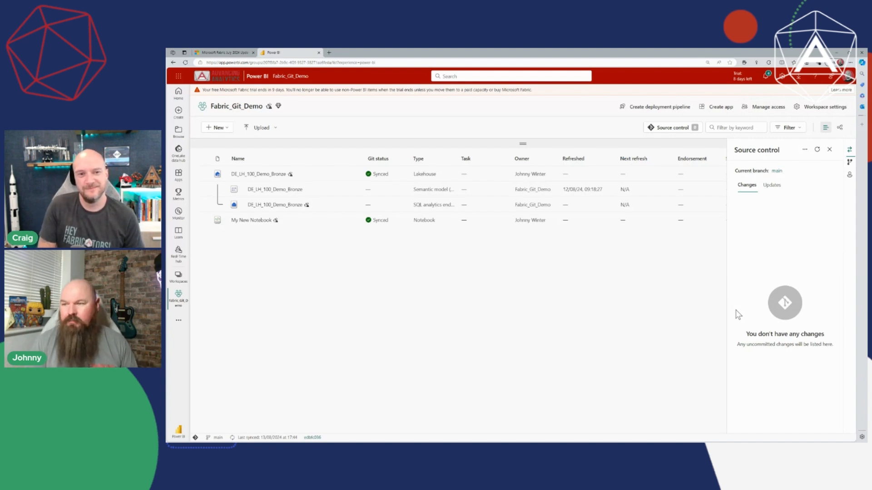
pyautogui.moveTo(503, 208)
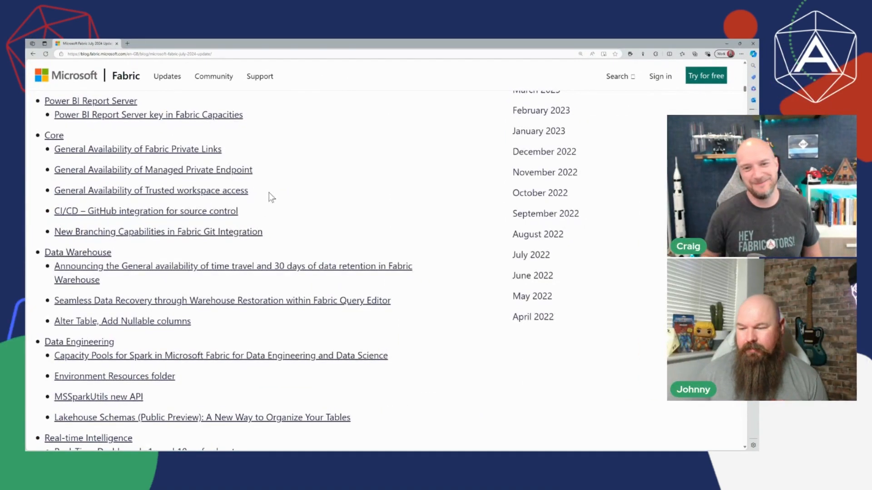
# Step: Scroll the Contents list and jump to the Environment Resources folder section
pyautogui.scroll(-3)
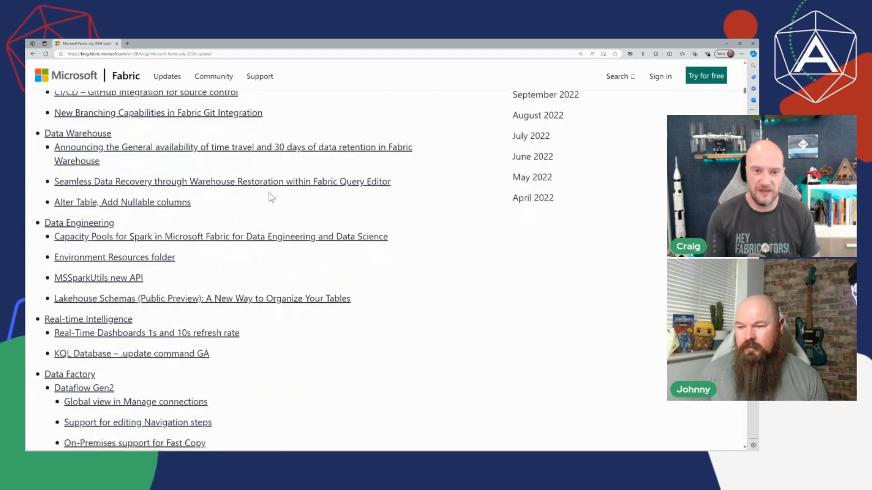
pyautogui.scroll(-3)
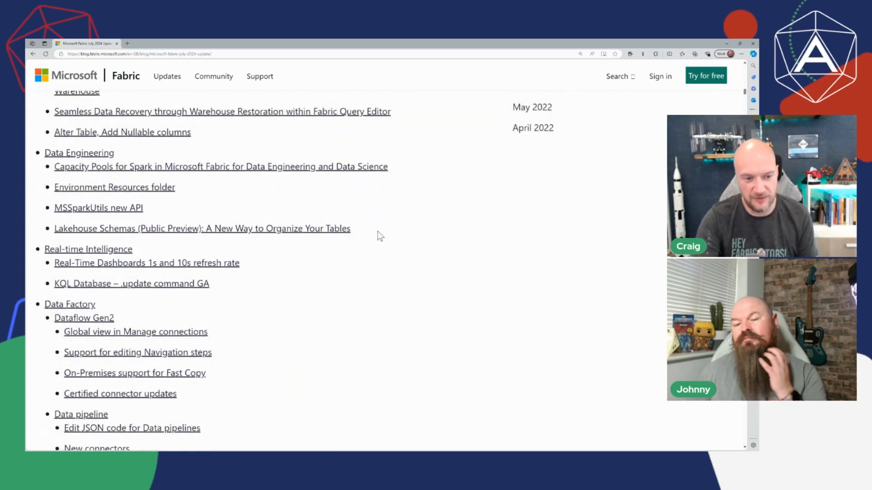
pyautogui.moveTo(206, 194)
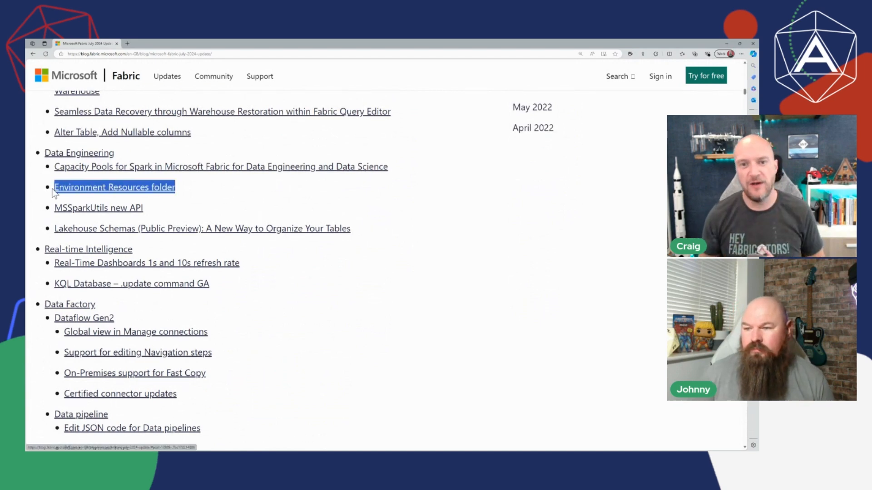
pyautogui.click(114, 187)
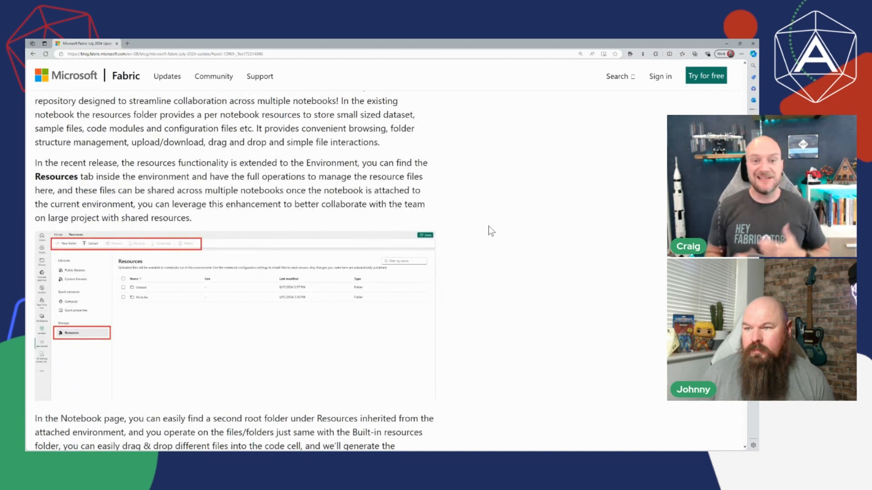
pyautogui.moveTo(480, 219)
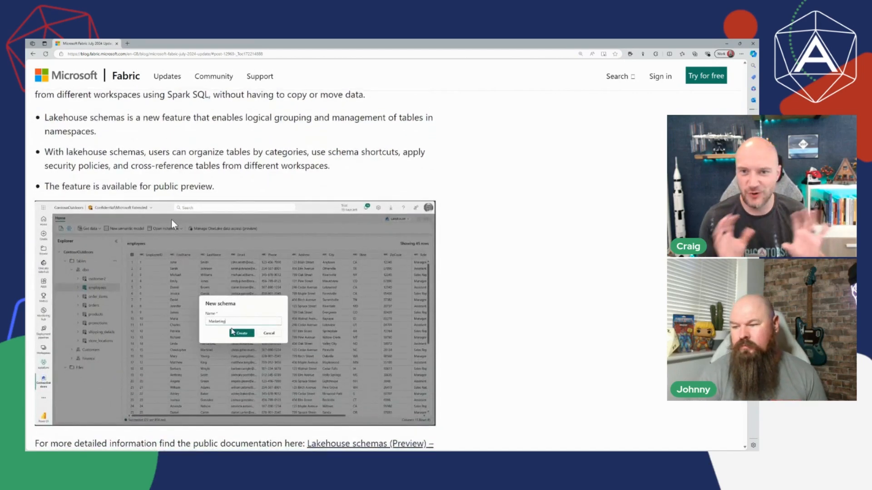
# Step: Play through the Lakehouse schemas demo of creating a 'Marketing' schema
pyautogui.click(241, 333)
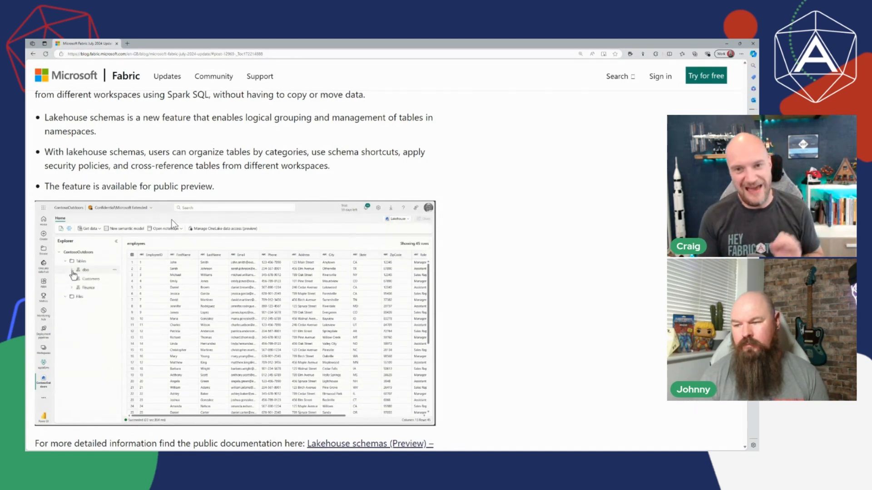
pyautogui.click(85, 270)
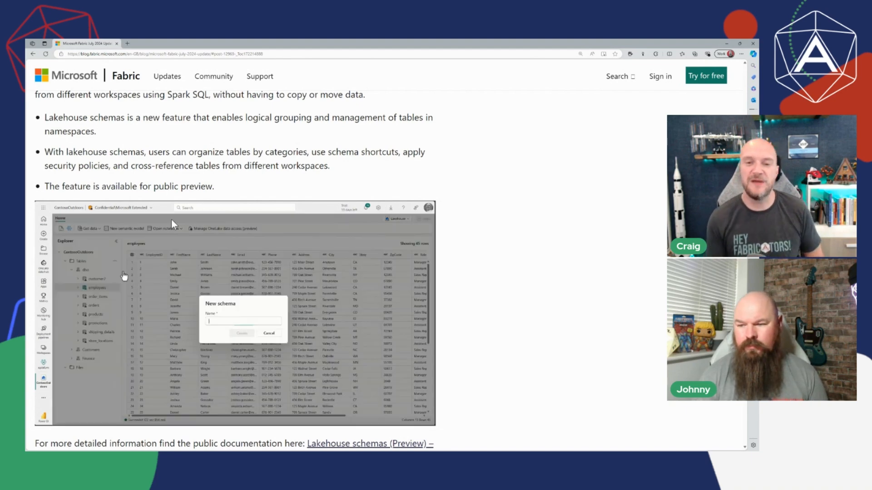
pyautogui.write('Mail')
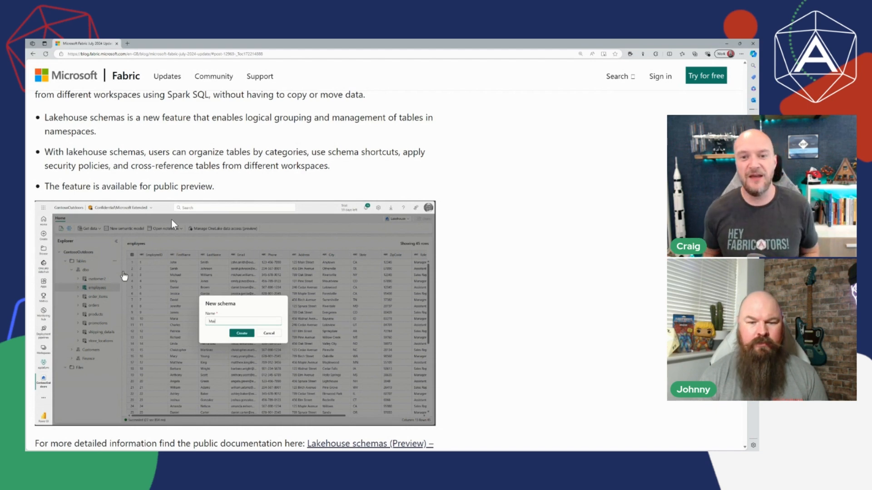
pyautogui.write('Marketing')
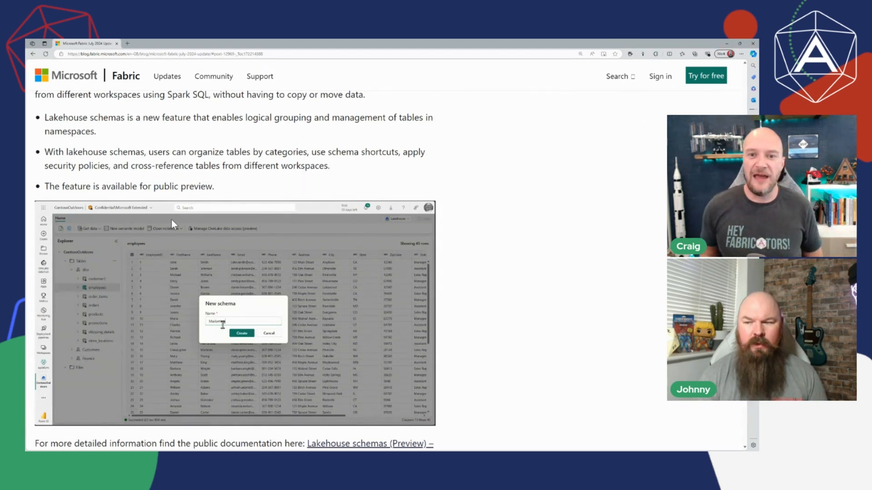
pyautogui.click(240, 332)
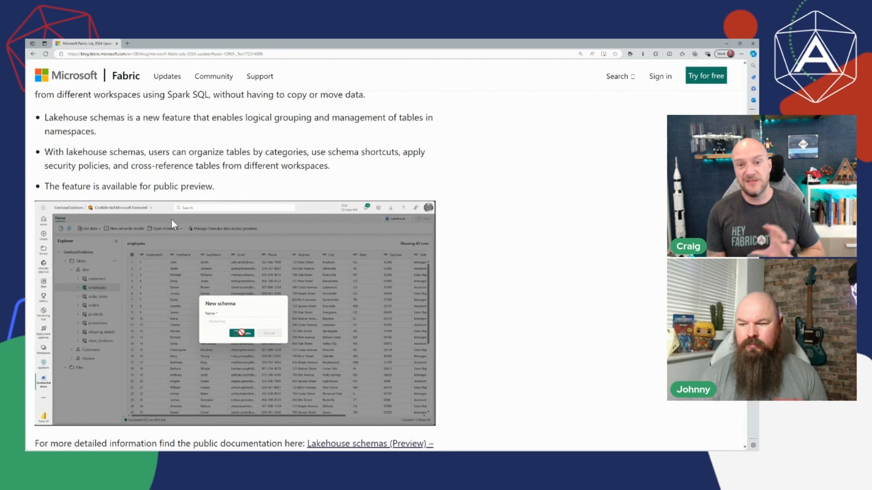
pyautogui.click(242, 333)
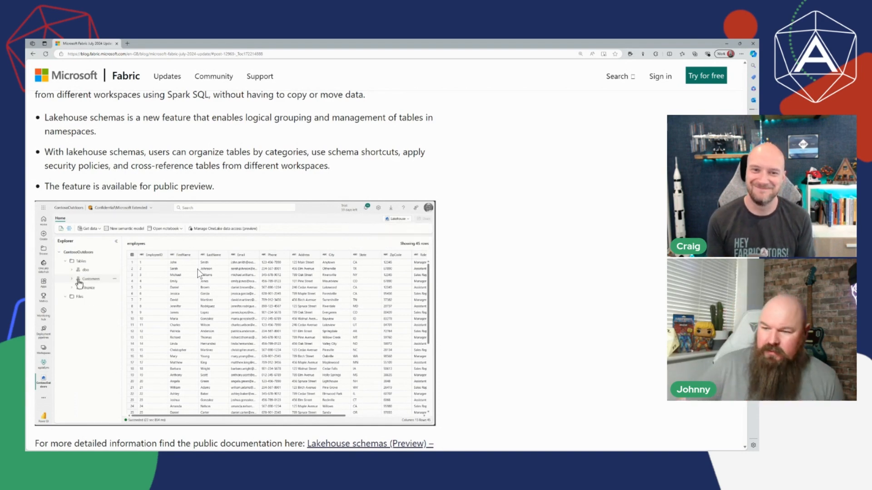
pyautogui.click(77, 269)
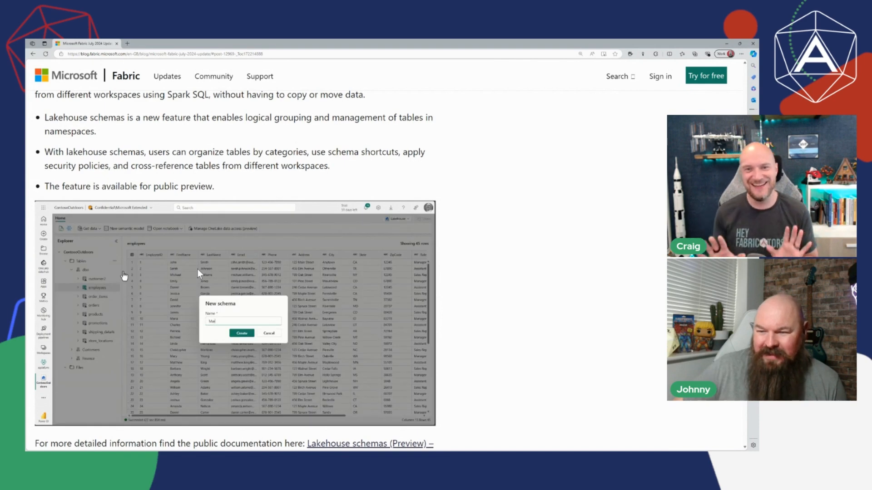
pyautogui.write('Marketing')
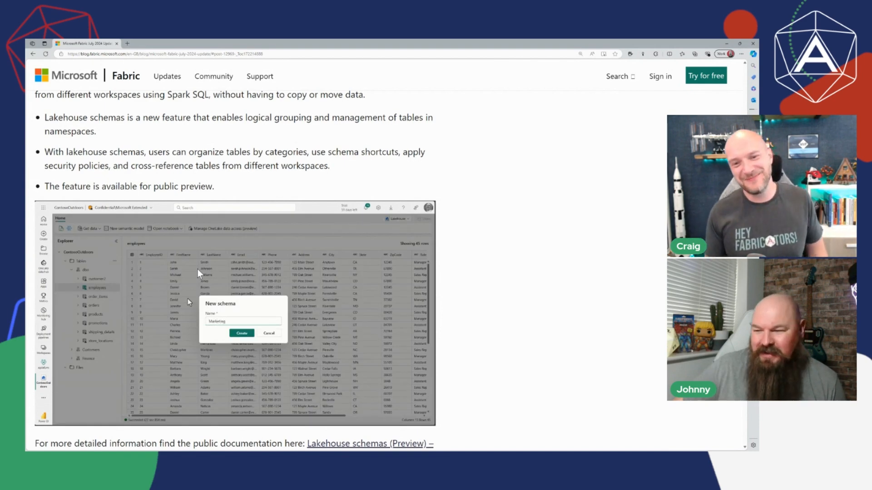
pyautogui.click(241, 333)
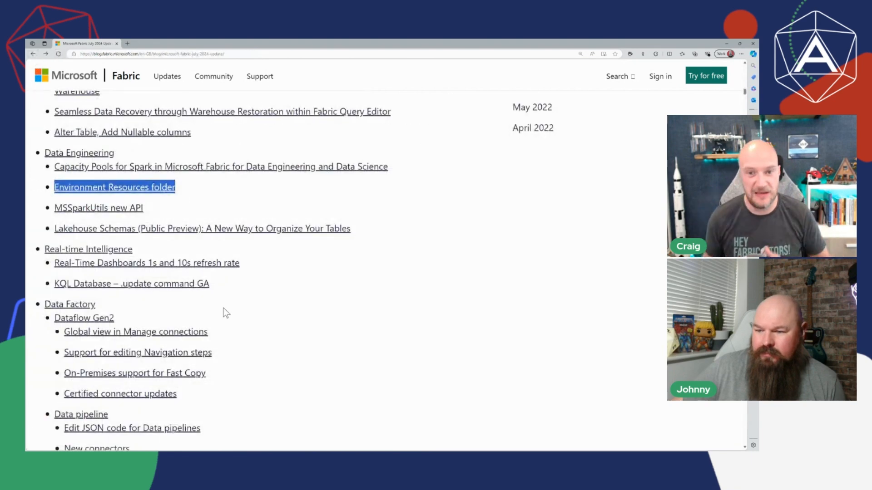
# Step: Scroll the Contents list down to the Real-time Intelligence and Data Factory entries
pyautogui.scroll(-3)
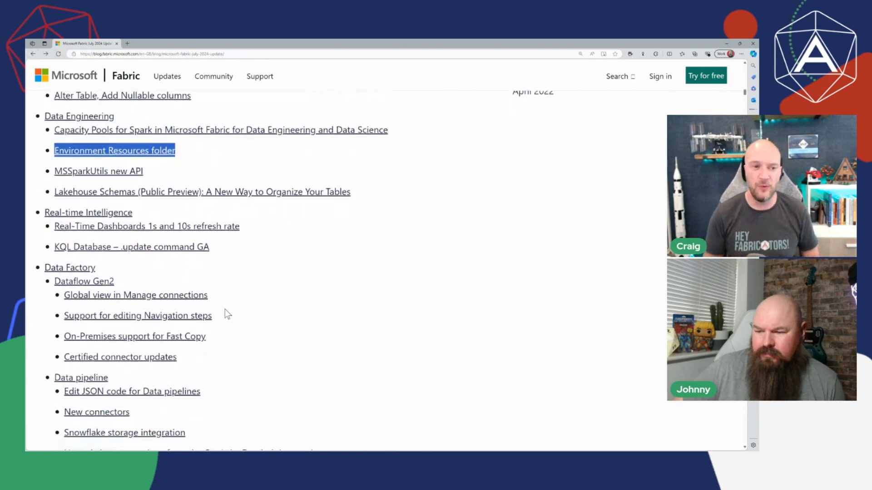
pyautogui.scroll(-3)
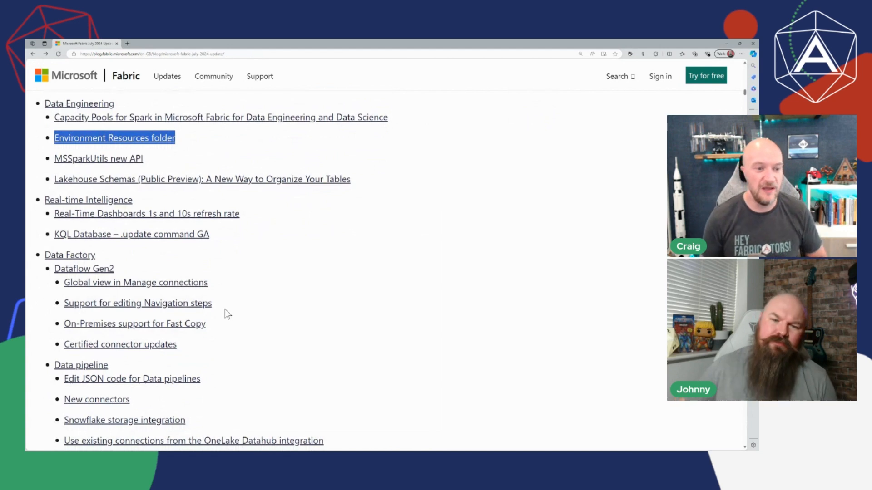